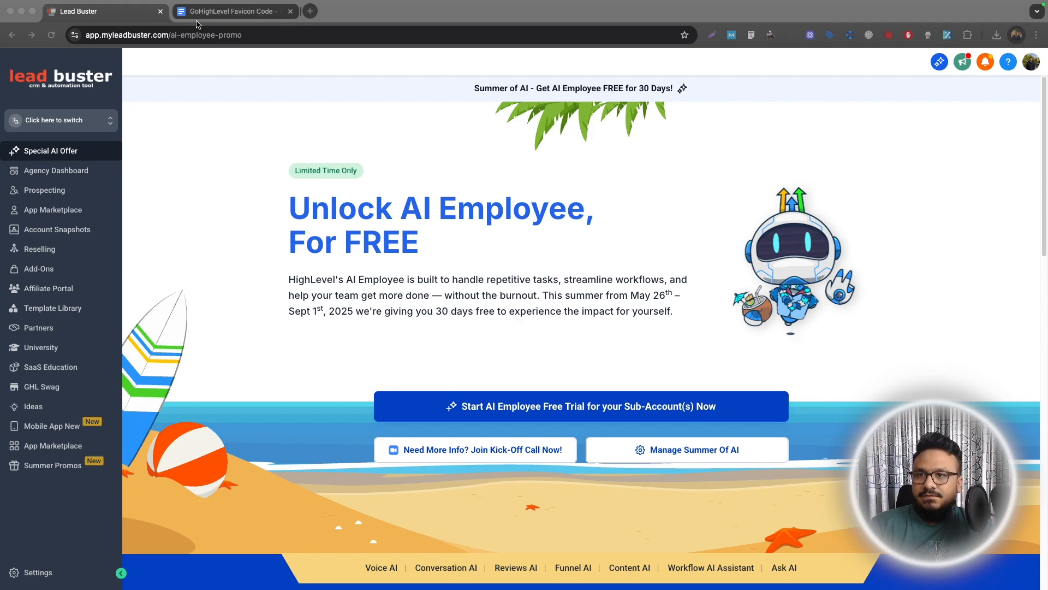
Check the favicon script document and return to the Lead Buster sub-account.
click(230, 11)
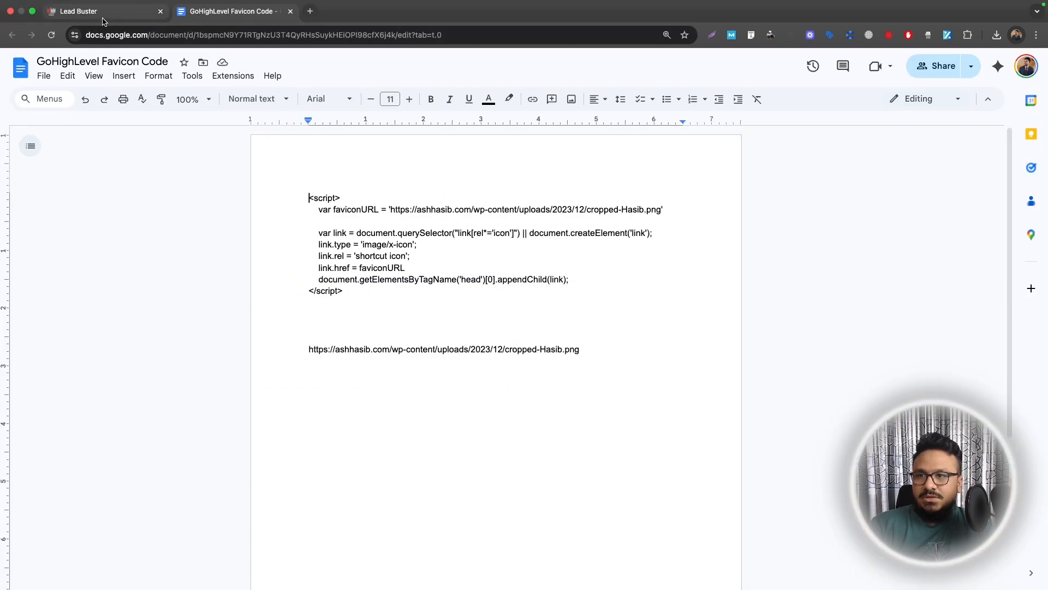
click(77, 11)
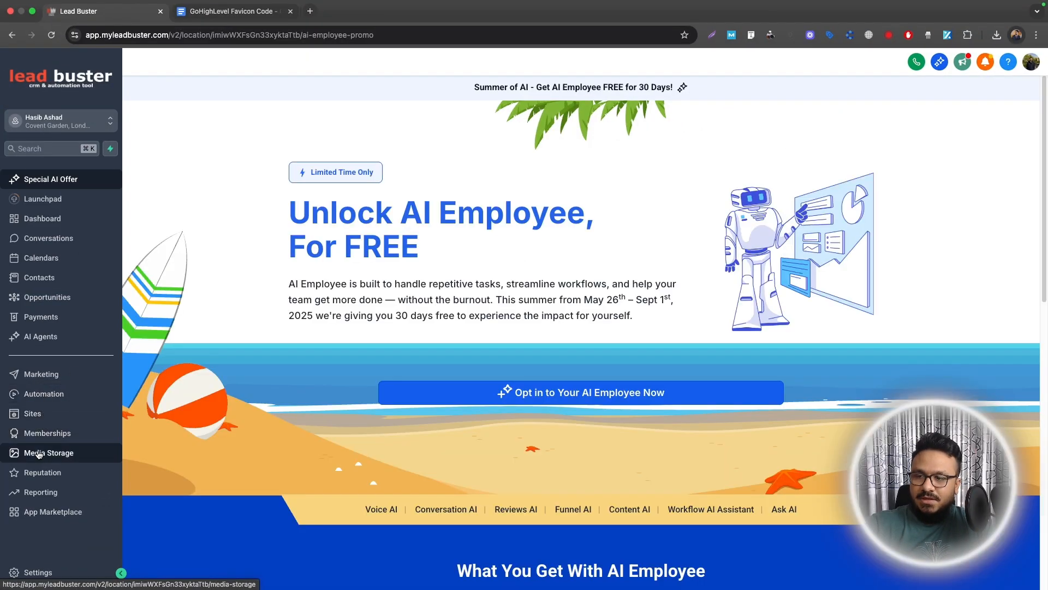
Upload favicon.png from Downloads into the sub-account's Media Storage.
click(48, 452)
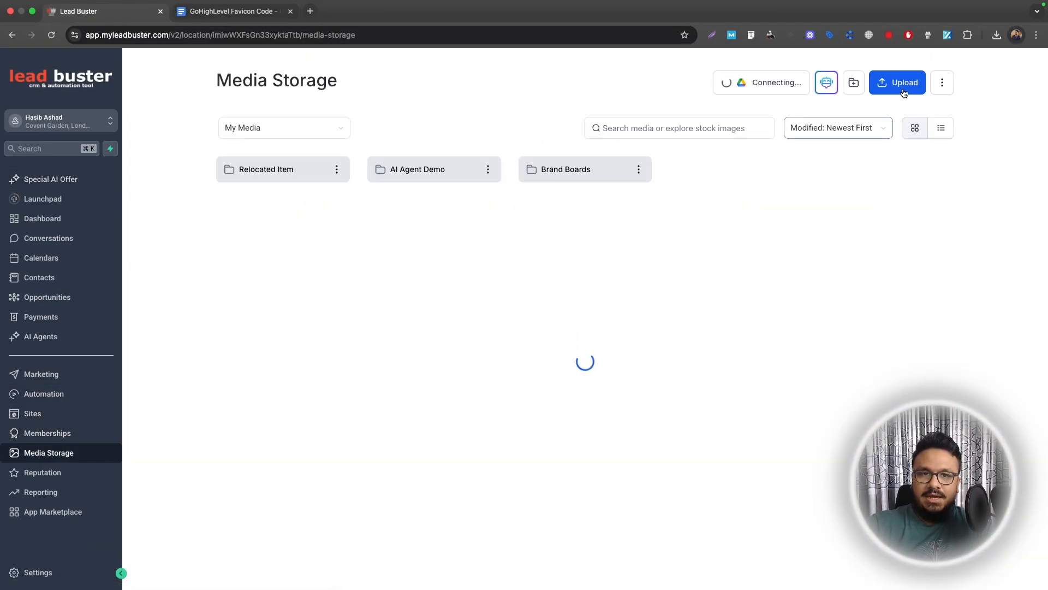
click(898, 82)
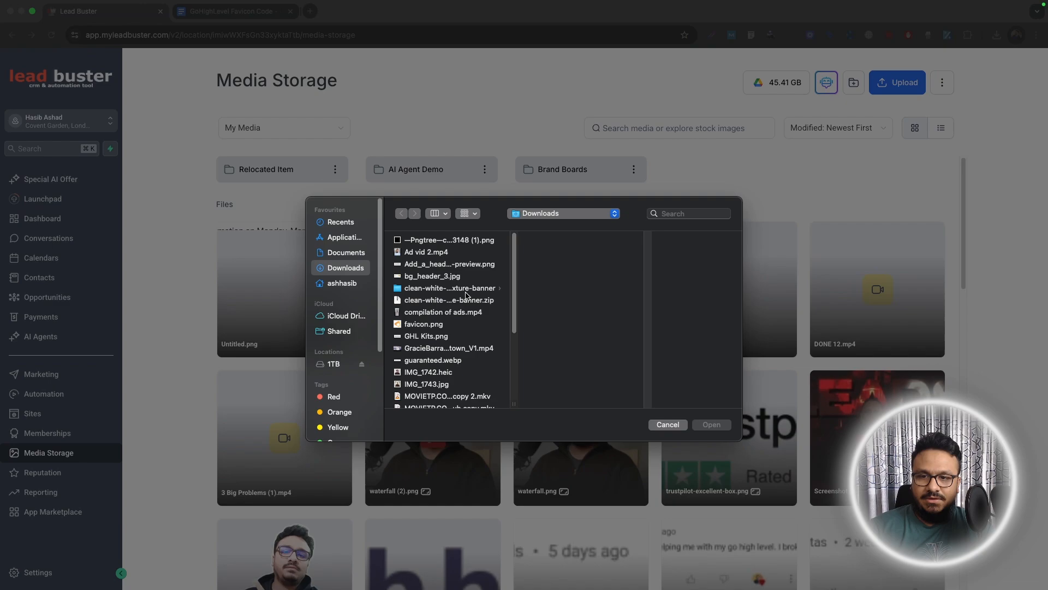
click(423, 324)
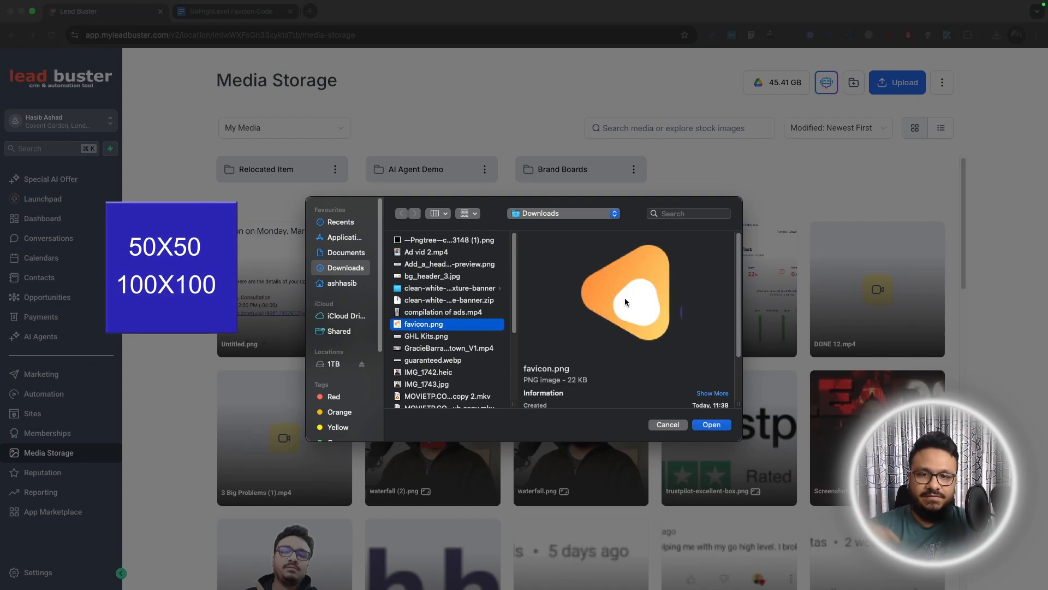
click(711, 424)
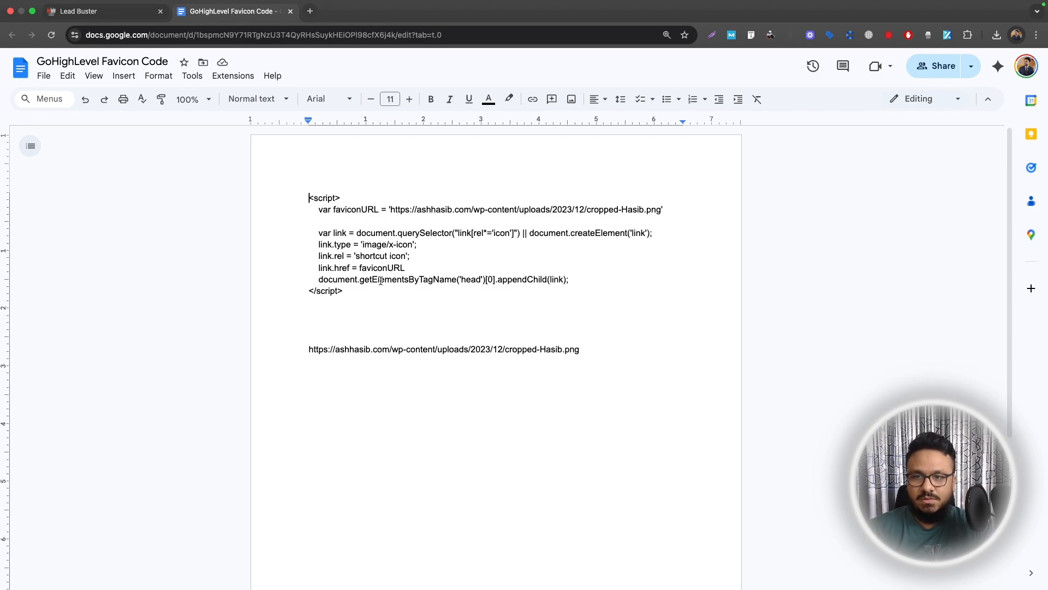
Select part of the favicon script in the Google Docs document for review.
drag(391, 209, 530, 210)
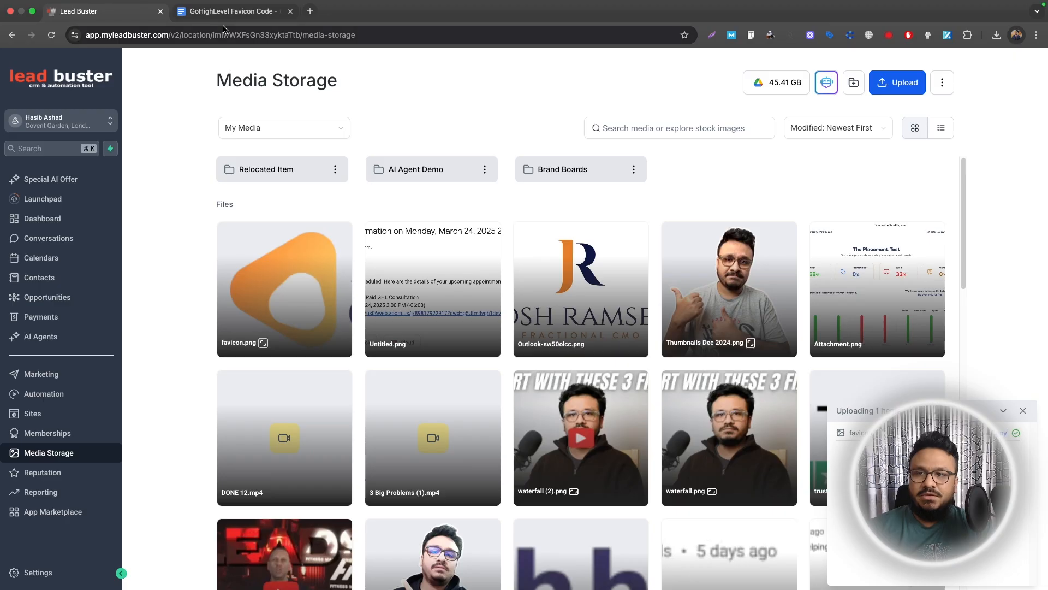
Switch over to the favicon script document tab.
click(230, 11)
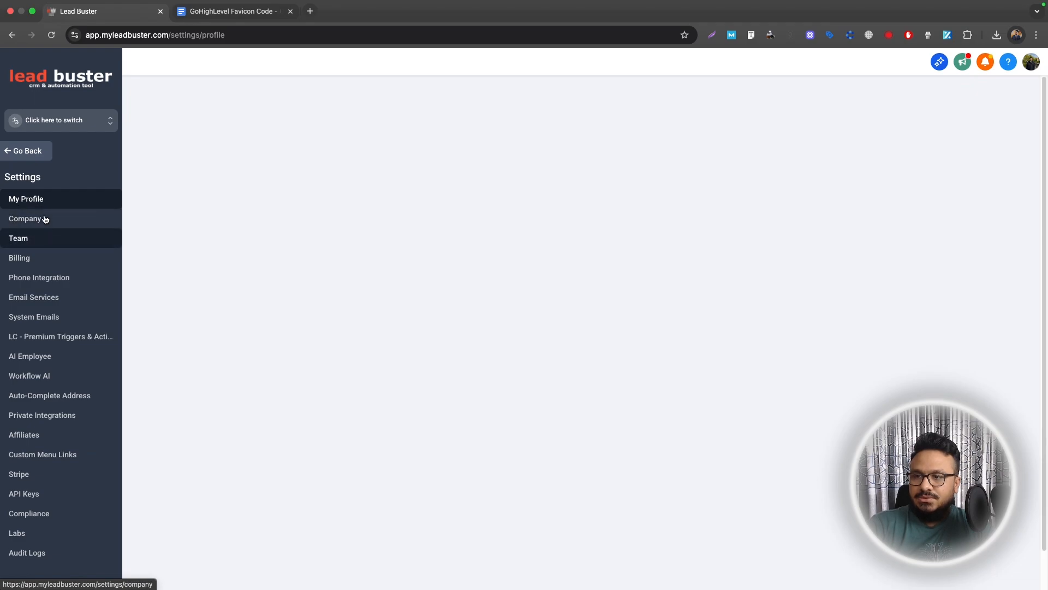
Save the favicon script as Custom JS in Company Whitelabel, accepting the third-party script warning.
click(25, 218)
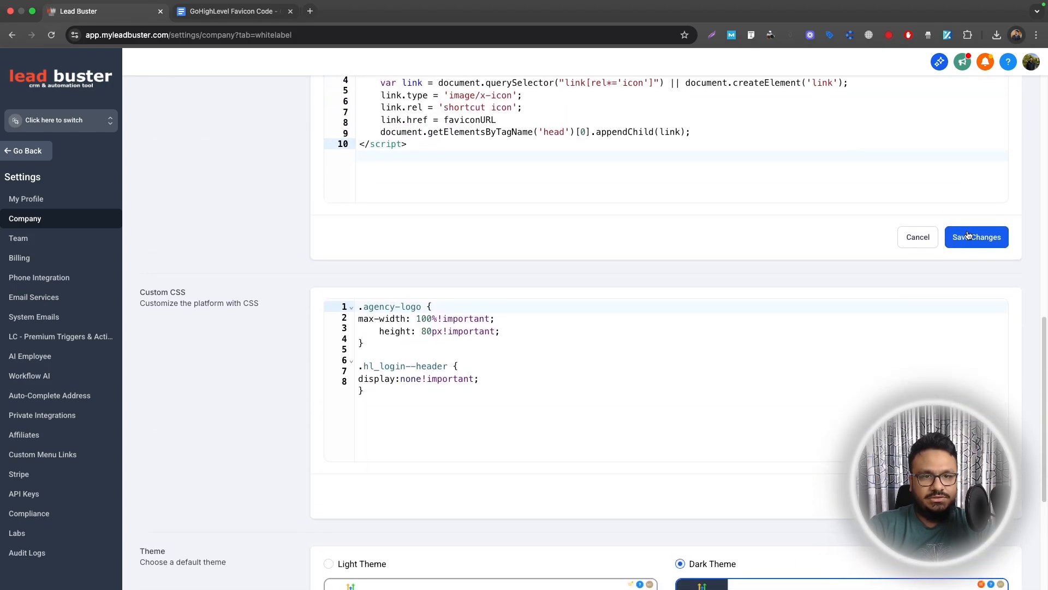
click(976, 237)
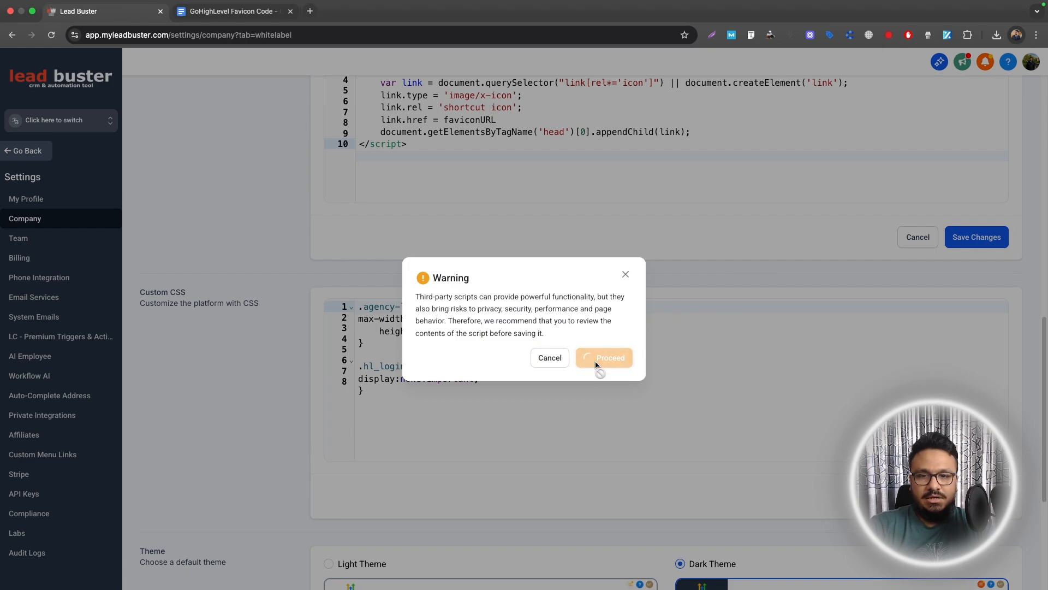
click(603, 357)
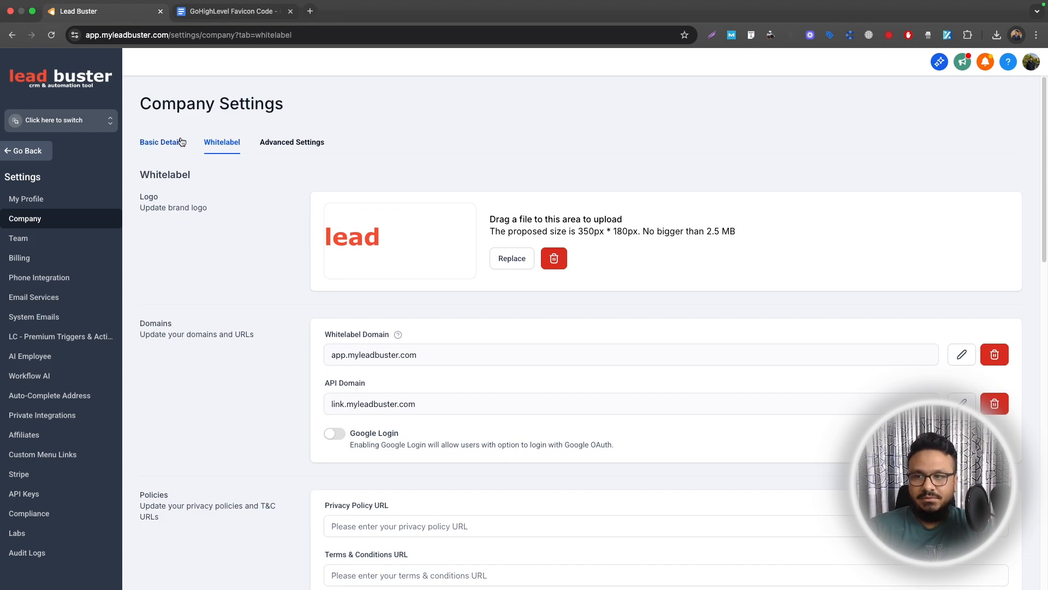
Check the company's basic details, then return to the favicon script document.
click(162, 141)
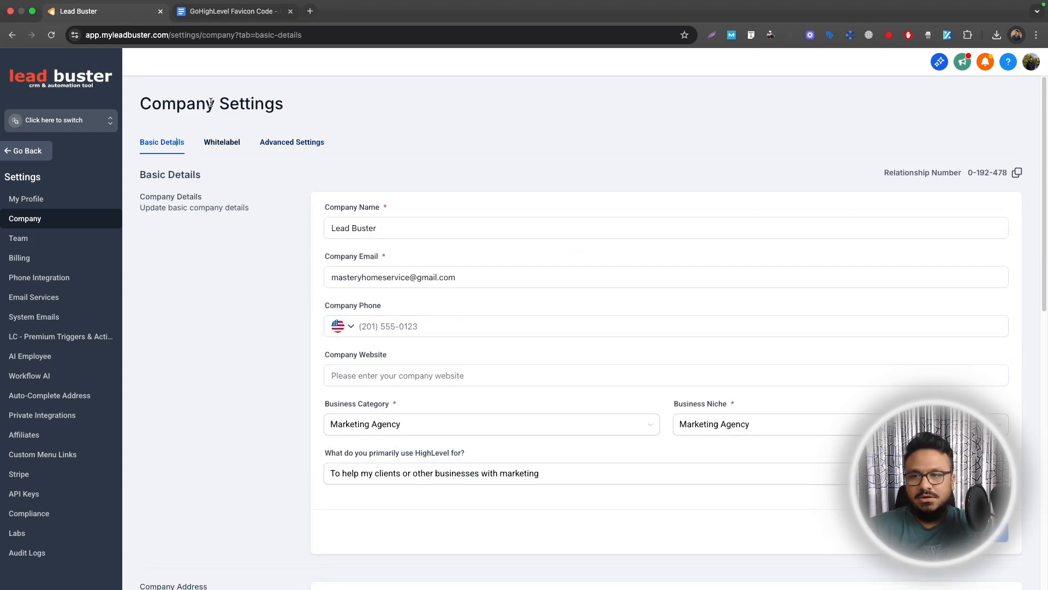
click(234, 11)
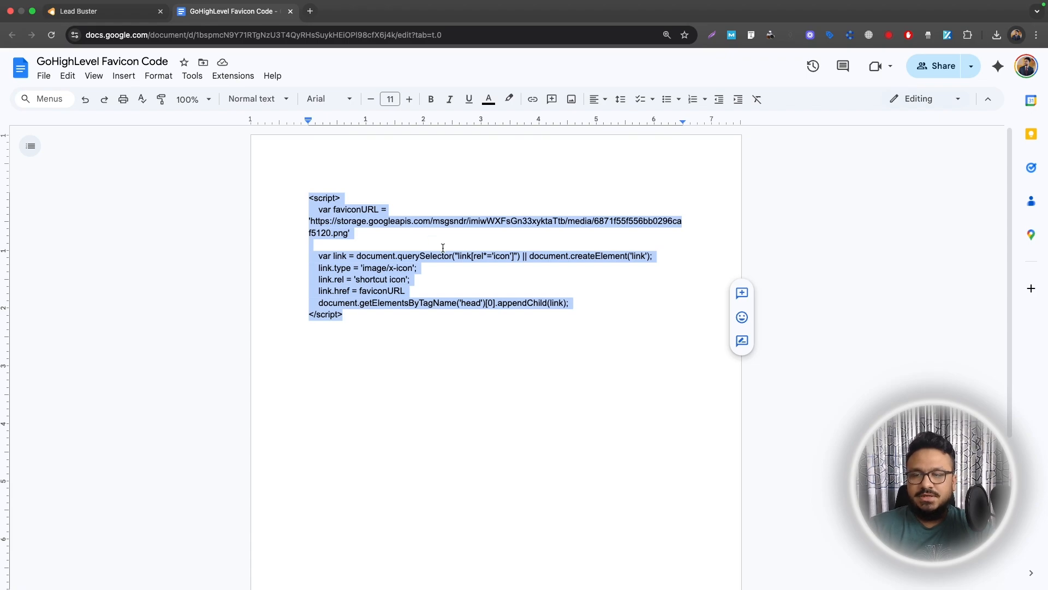